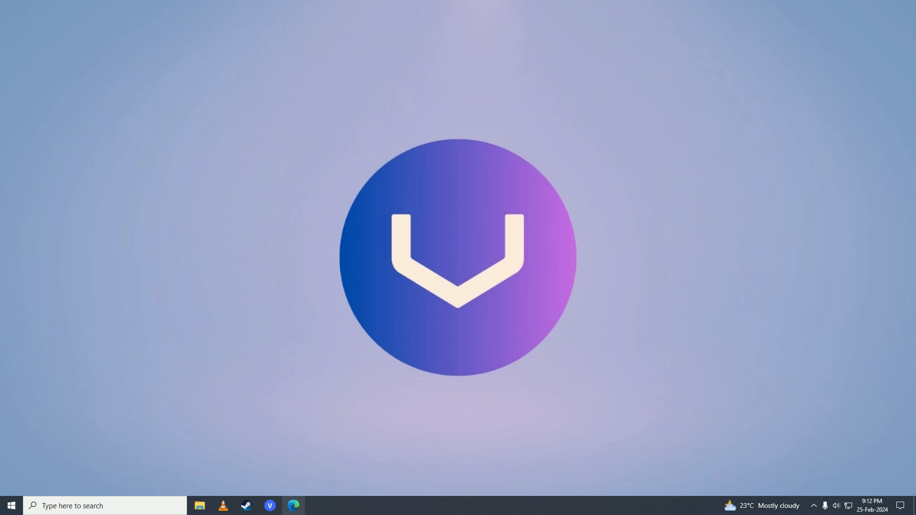
# Step: Launch Edge on youtube.com and open a second blank tab beside it
pyautogui.click(293, 505)
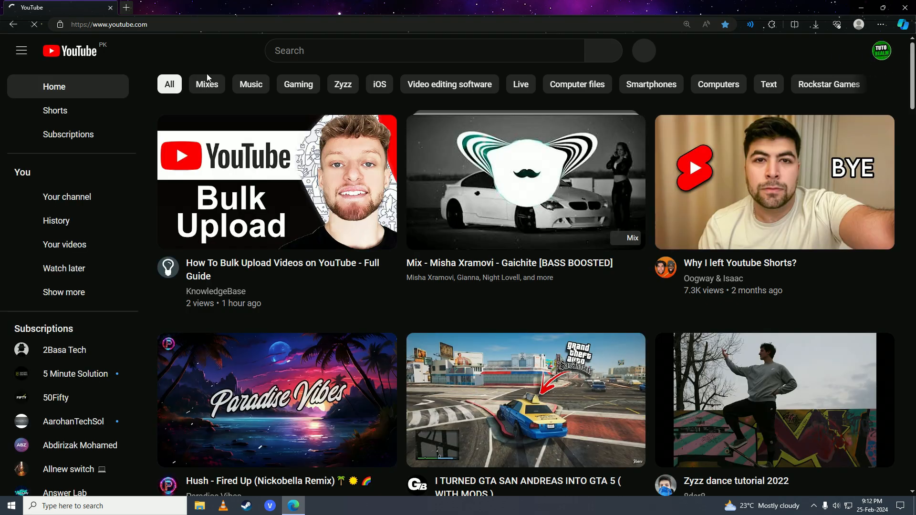
pyautogui.click(239, 8)
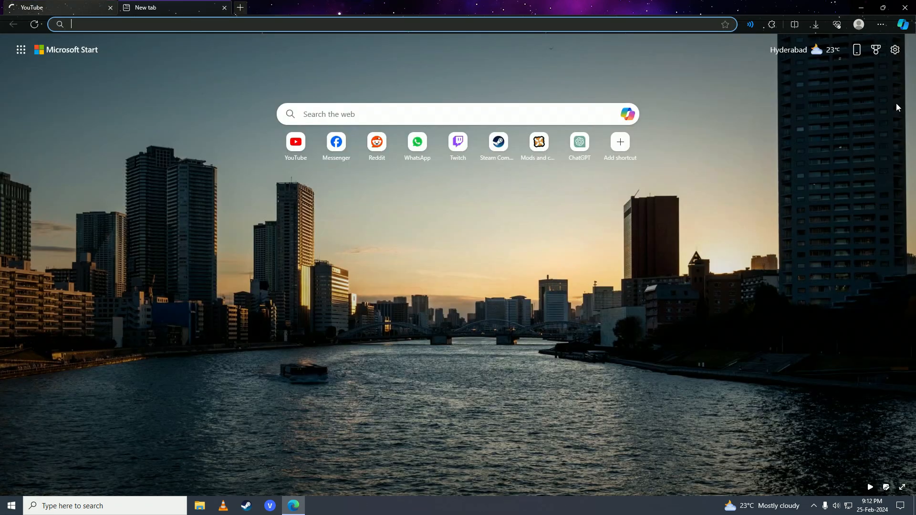
# Step: Search Google for 'youtube redux' and open the Chrome Web Store listing result
pyautogui.write('youtube re')
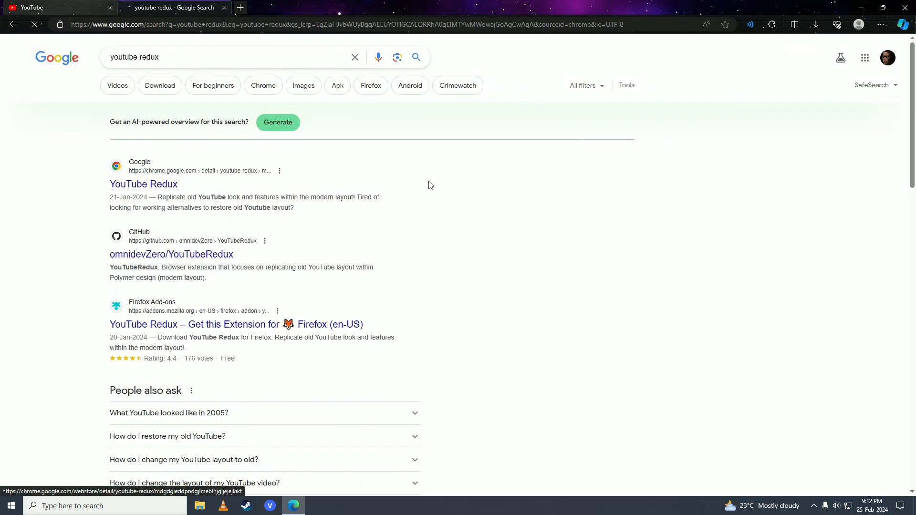
pyautogui.click(144, 185)
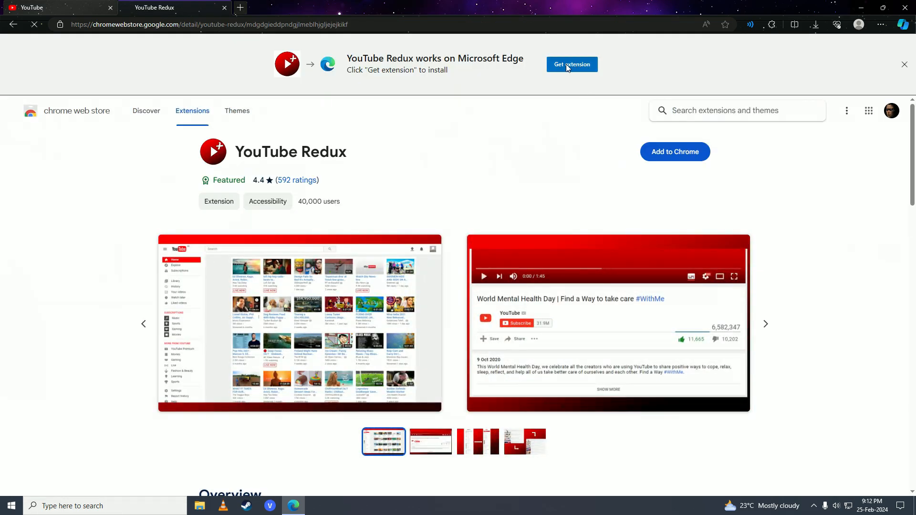
# Step: Allow extensions from other stores and install YouTube Redux into Edge
pyautogui.click(674, 152)
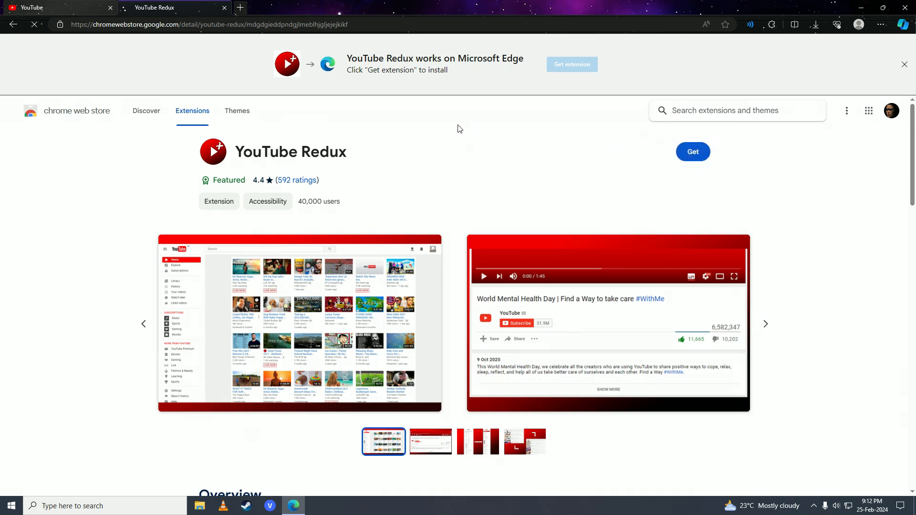
pyautogui.click(692, 152)
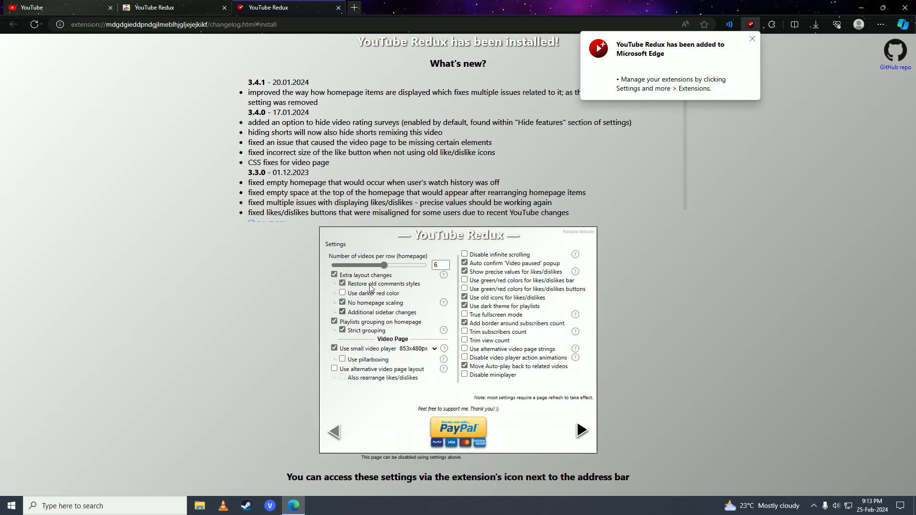
pyautogui.moveTo(353, 7)
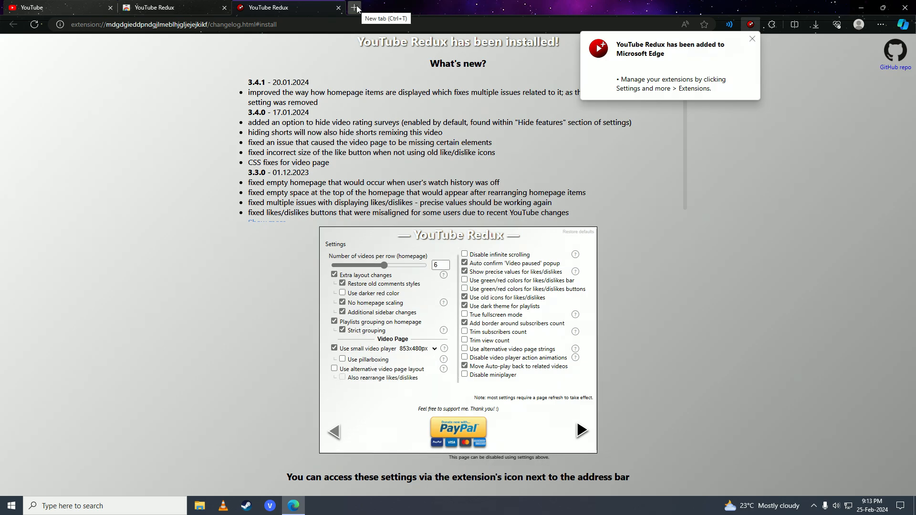
# Step: Reload YouTube in a fresh tab showing the Redux layout, then open the account's own channel page
pyautogui.click(354, 7)
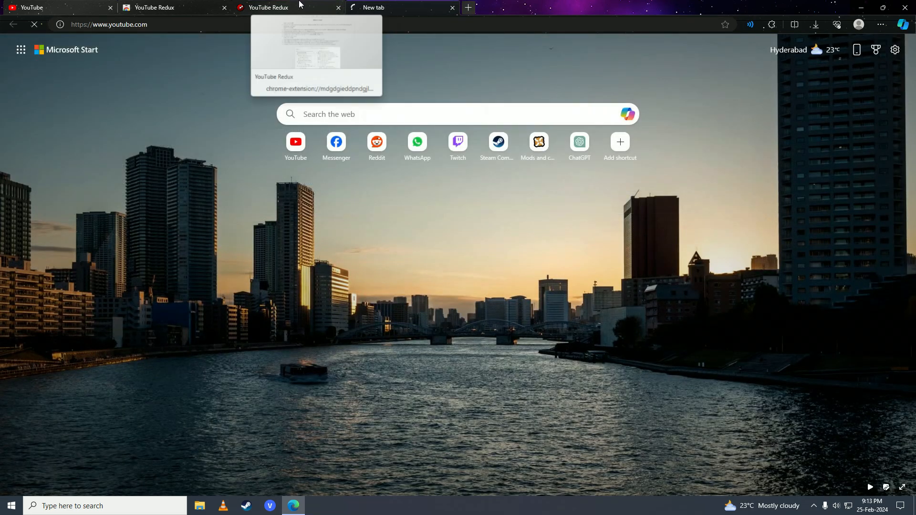
pyautogui.click(402, 6)
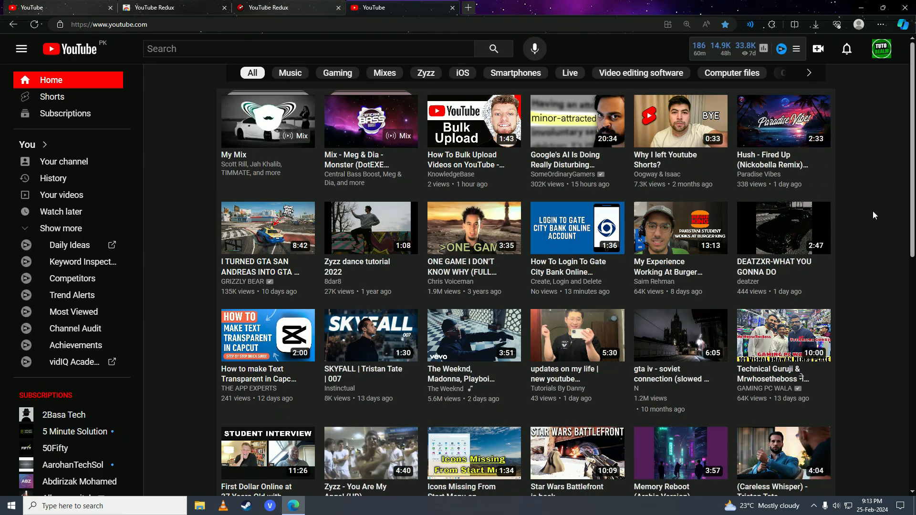
pyautogui.scroll(-3)
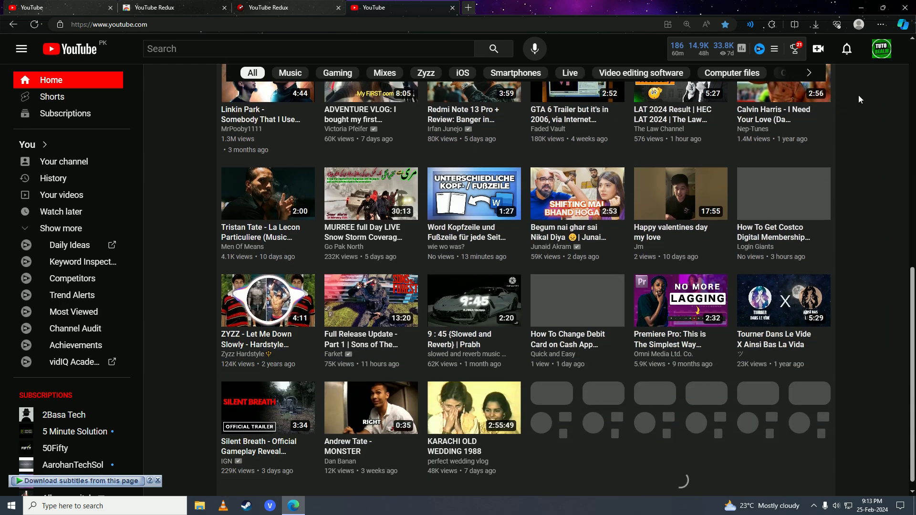
pyautogui.scroll(-3)
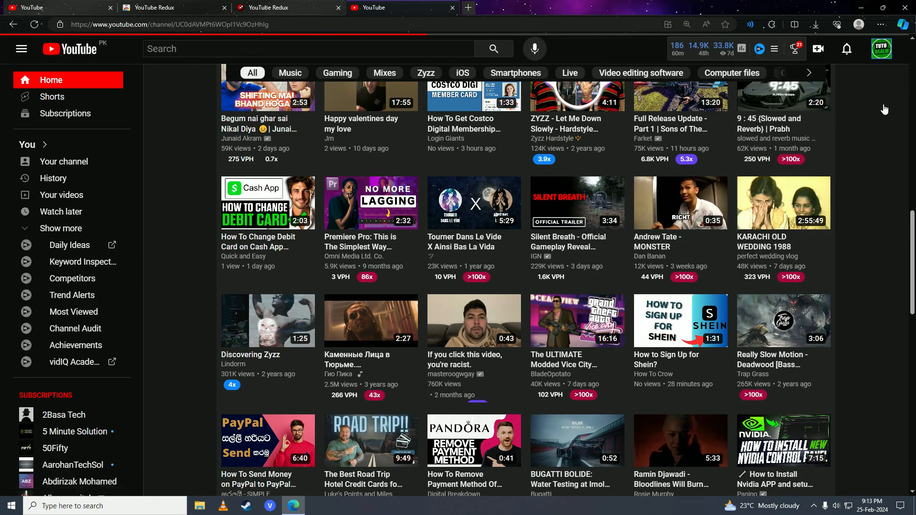
pyautogui.click(64, 161)
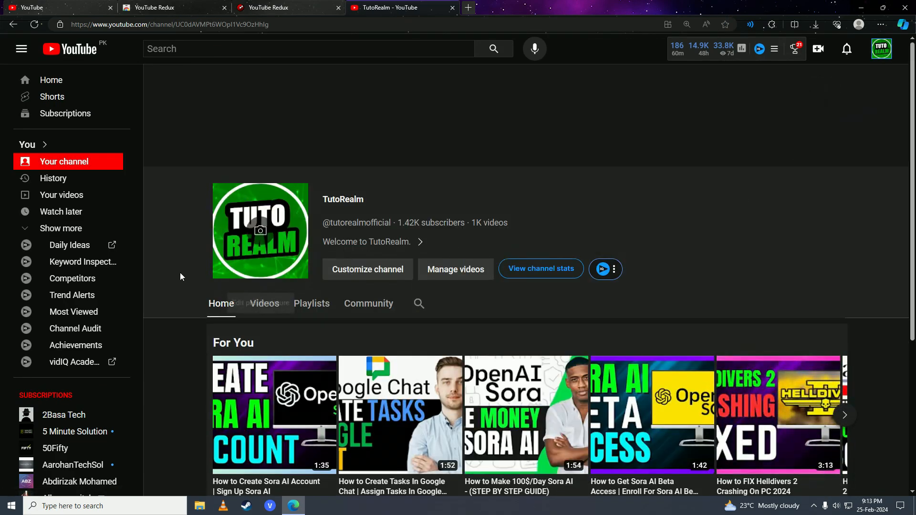